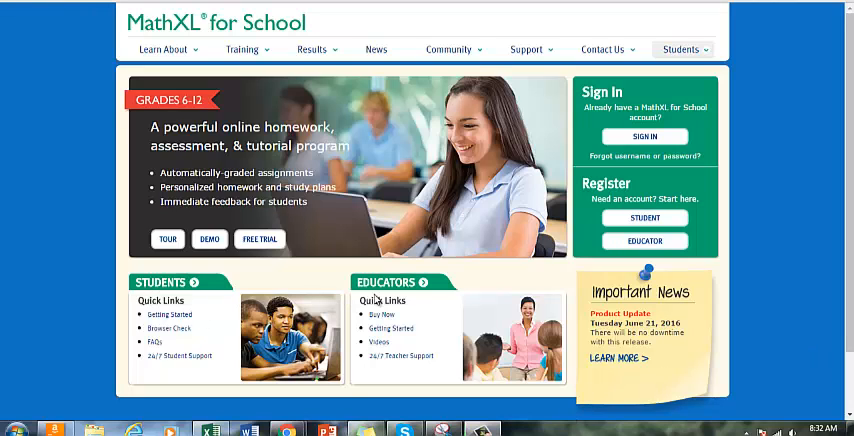
Browse the top menu's training options and reach the demo course's Course Home page
{"action": "left_click", "coordinate": [240, 48]}
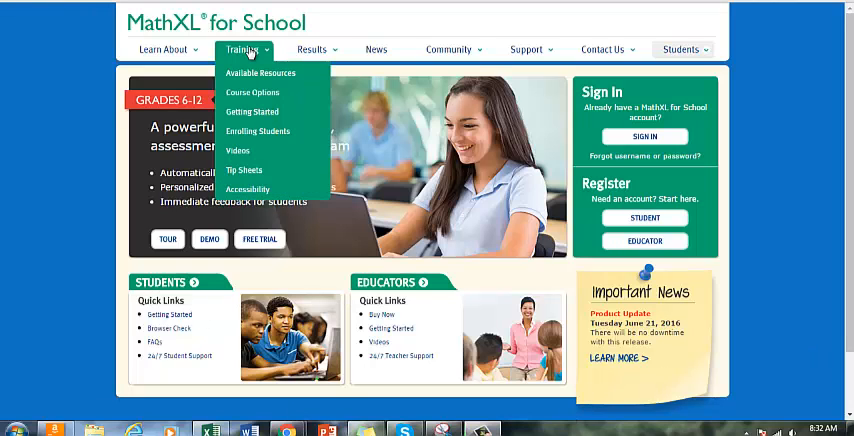
{"action": "left_click", "coordinate": [316, 48]}
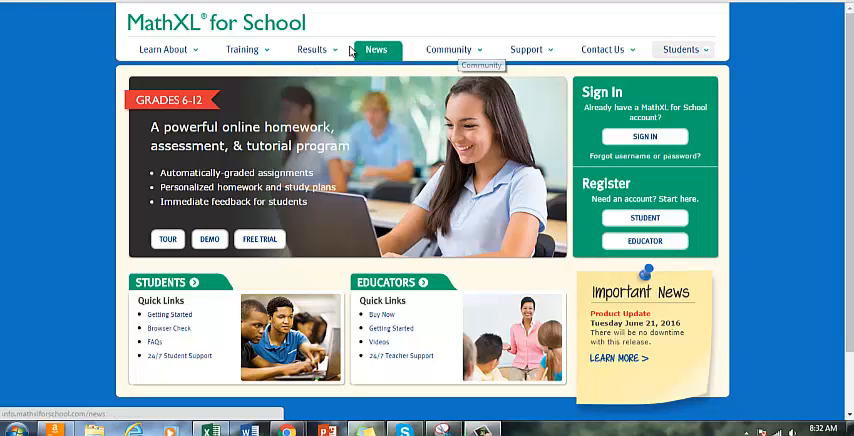
{"action": "left_click", "coordinate": [524, 48]}
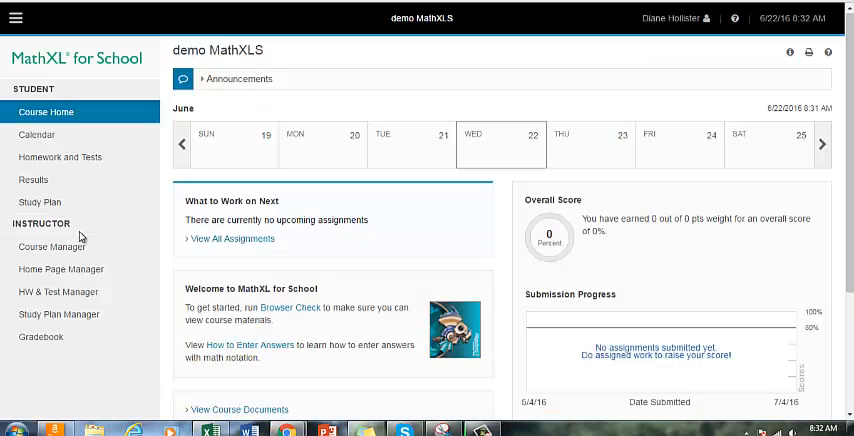
{"action": "mouse_move", "coordinate": [84, 372]}
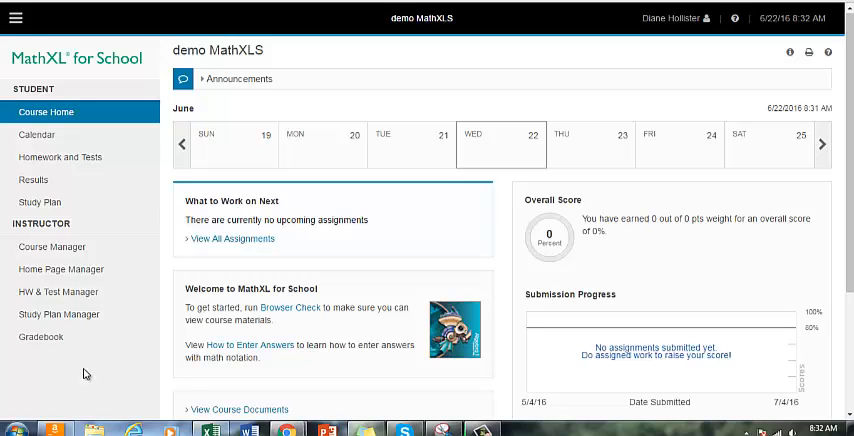
{"action": "mouse_move", "coordinate": [58, 398]}
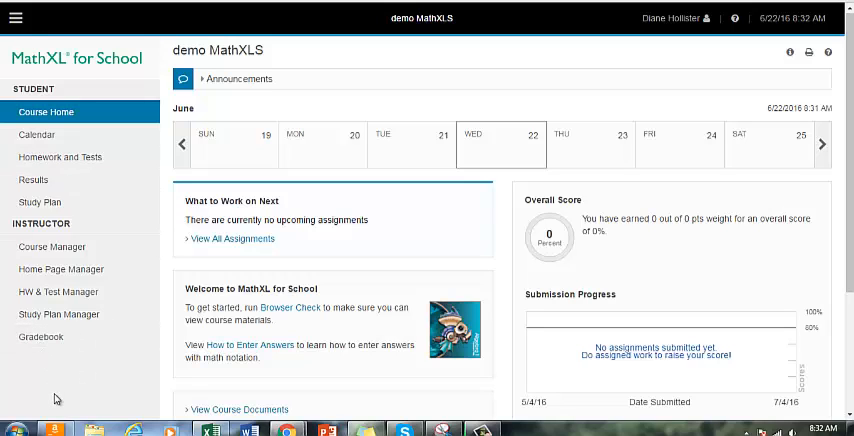
{"action": "mouse_move", "coordinate": [68, 64]}
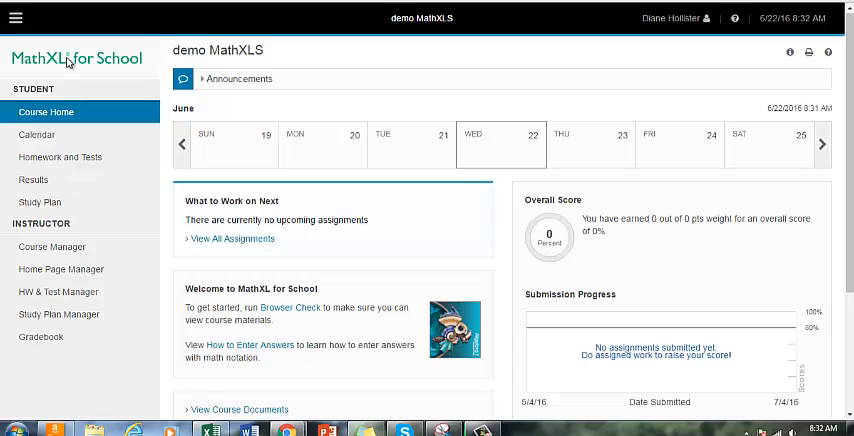
{"action": "mouse_move", "coordinate": [40, 202]}
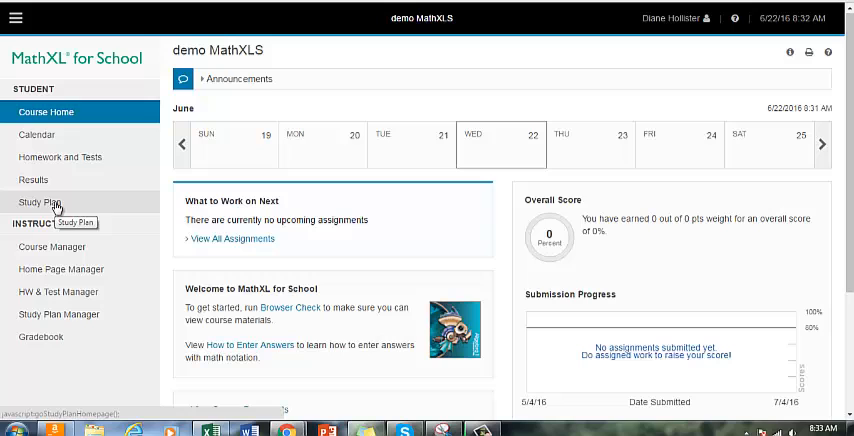
{"action": "mouse_move", "coordinate": [40, 336]}
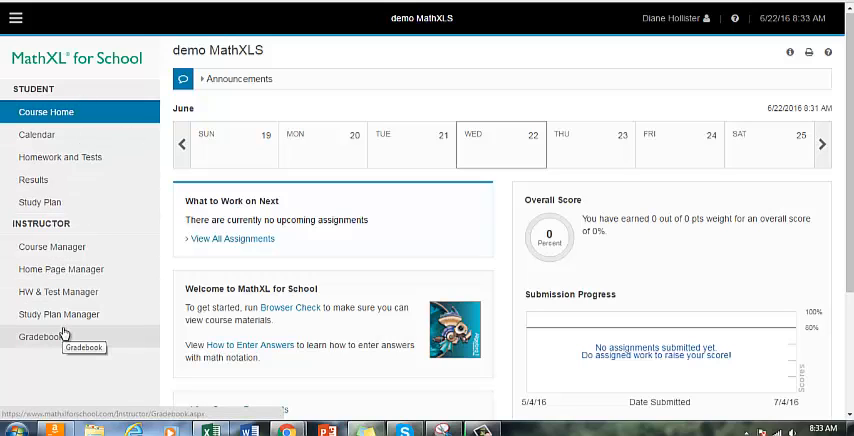
{"action": "mouse_move", "coordinate": [52, 248]}
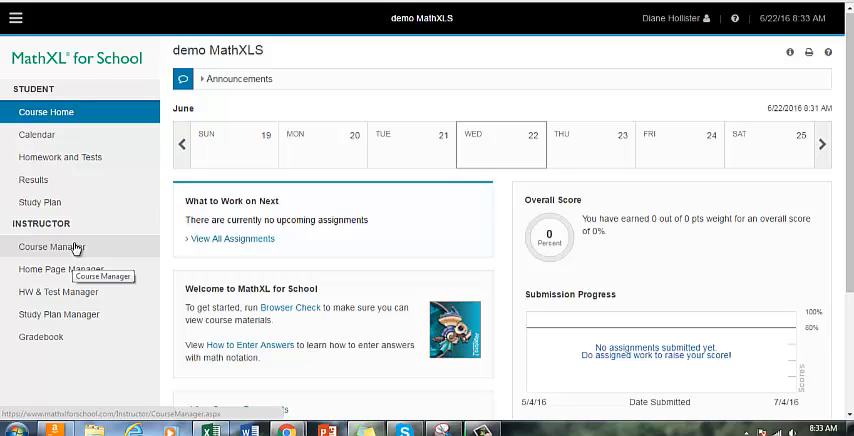
{"action": "mouse_move", "coordinate": [58, 268]}
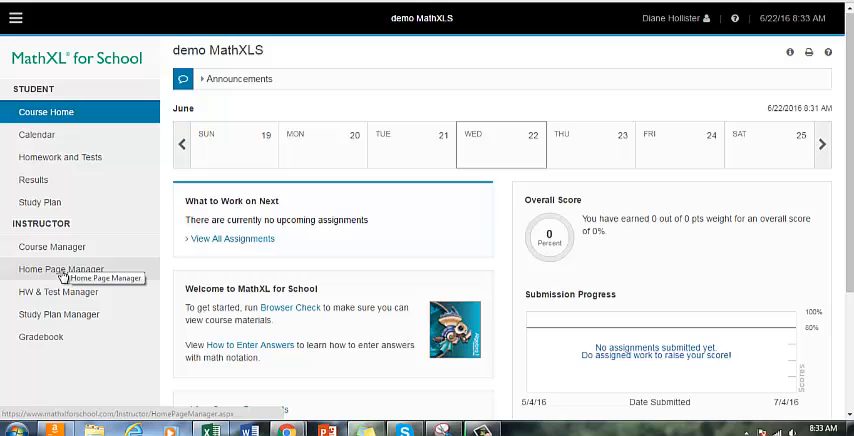
Visit the Home Page Manager, then the Homework/Test Manager showing no assignments yet
{"action": "left_click", "coordinate": [60, 268]}
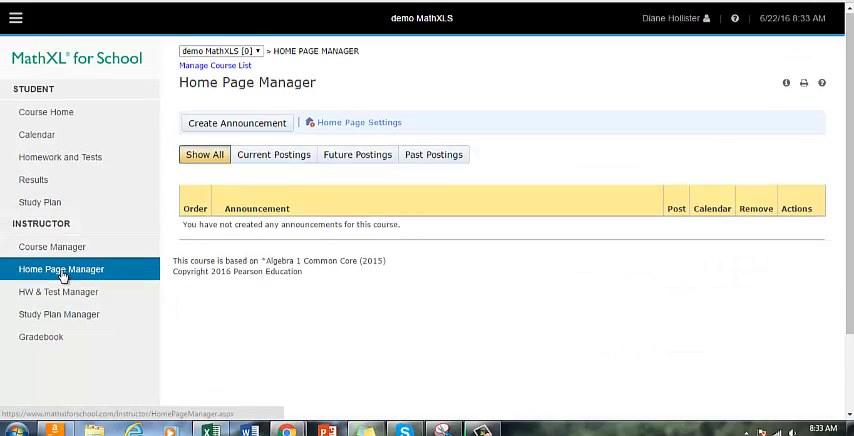
{"action": "mouse_move", "coordinate": [58, 292]}
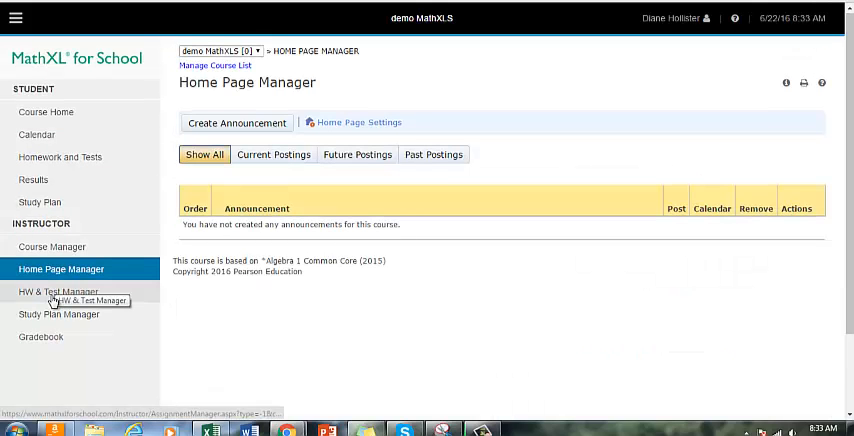
{"action": "mouse_move", "coordinate": [32, 292]}
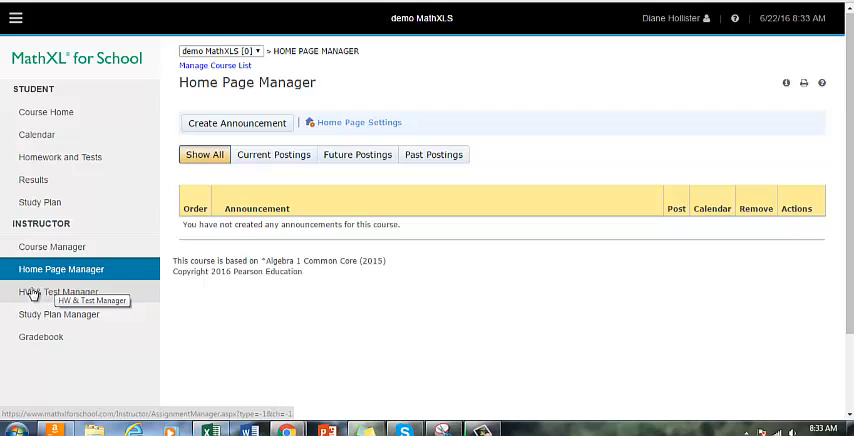
{"action": "left_click", "coordinate": [58, 292]}
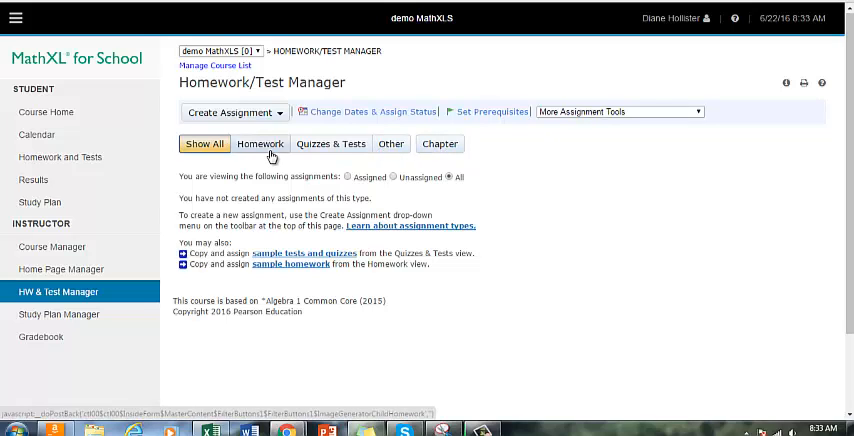
{"action": "mouse_move", "coordinate": [288, 112]}
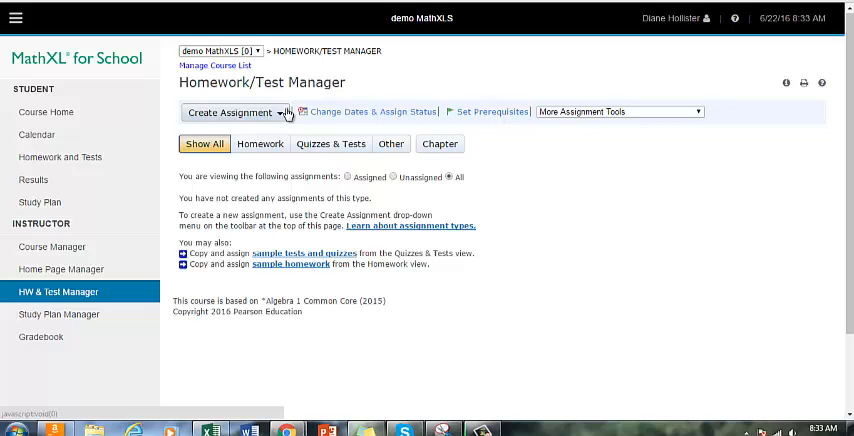
{"action": "mouse_move", "coordinate": [58, 314]}
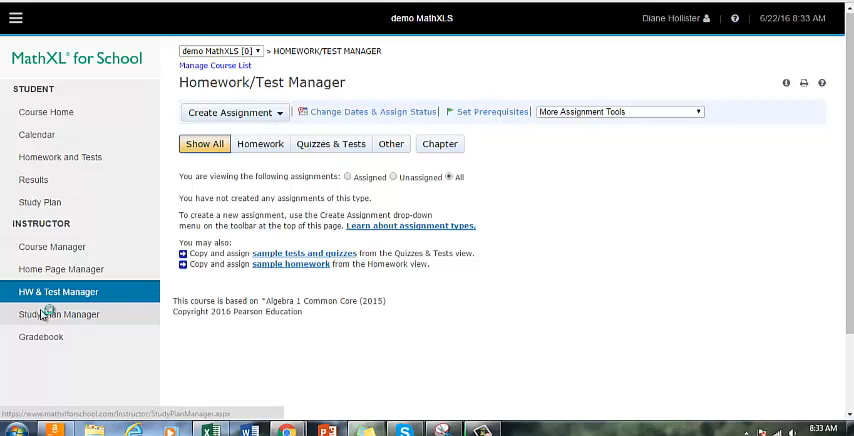
Show the Study Plan Manager with its mastery, access, coverage and scoring settings
{"action": "left_click", "coordinate": [58, 314]}
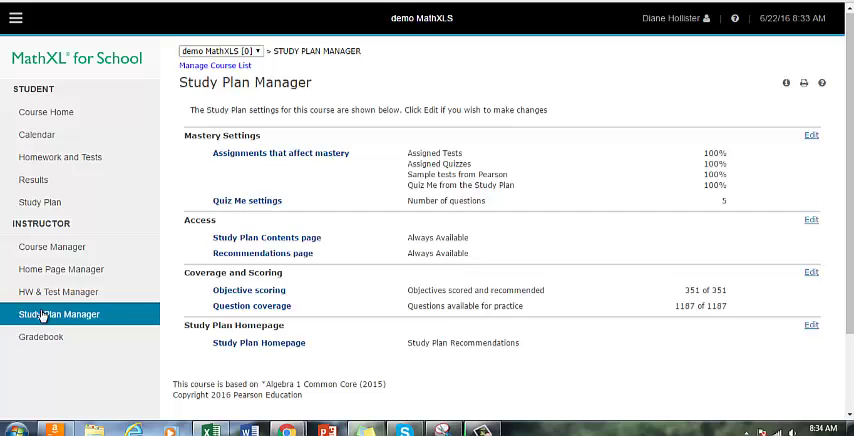
{"action": "mouse_move", "coordinate": [654, 156]}
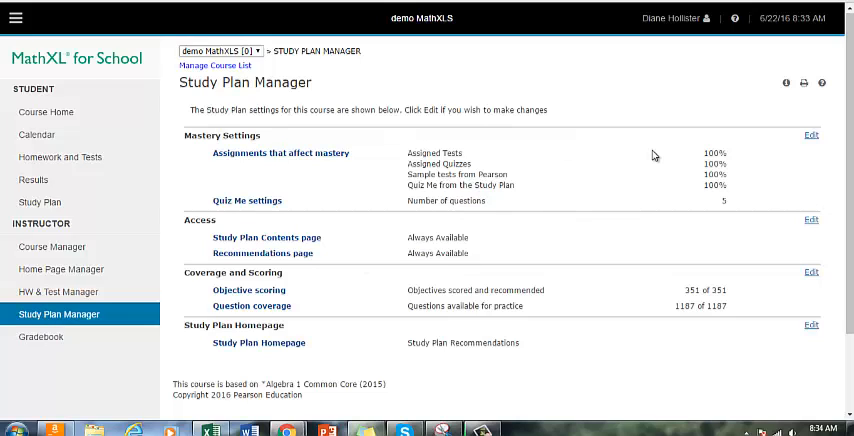
{"action": "mouse_move", "coordinate": [232, 250]}
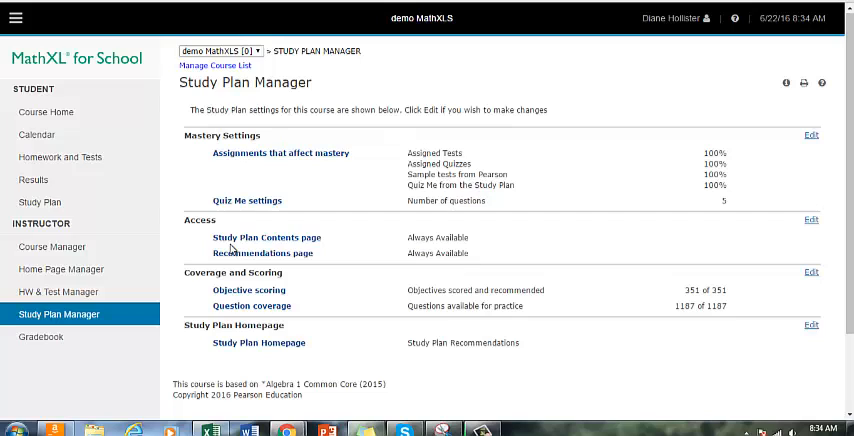
{"action": "mouse_move", "coordinate": [40, 336]}
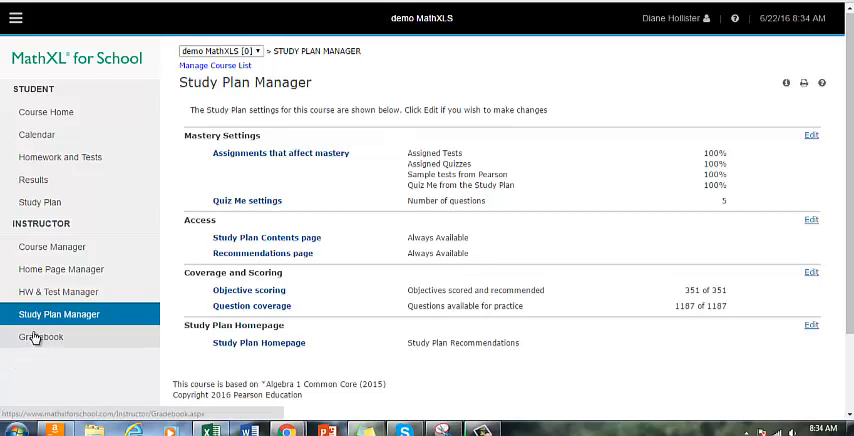
{"action": "mouse_move", "coordinate": [40, 336]}
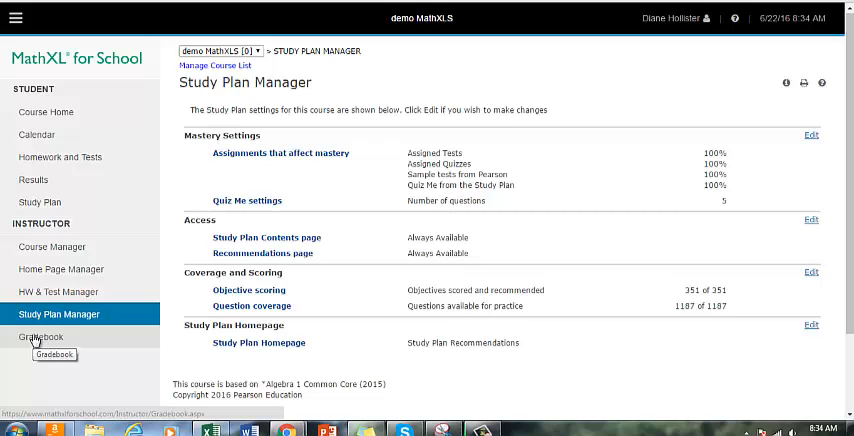
Show the instructor Gradebook and expand its More Gradebook Tools list
{"action": "left_click", "coordinate": [40, 336]}
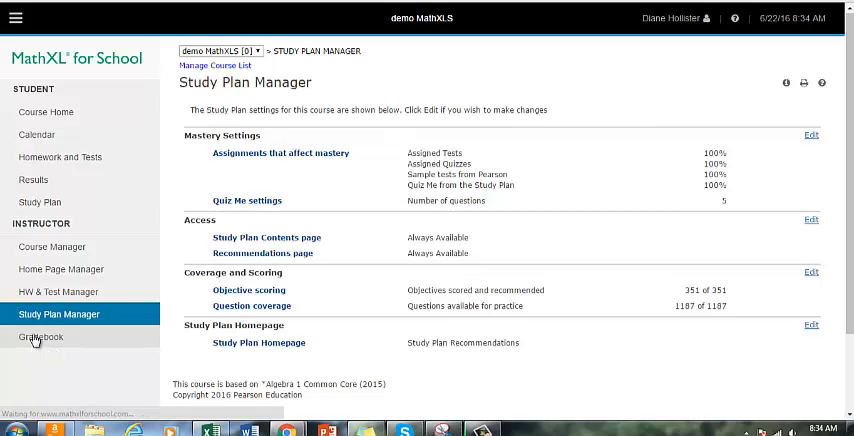
{"action": "left_click", "coordinate": [42, 336]}
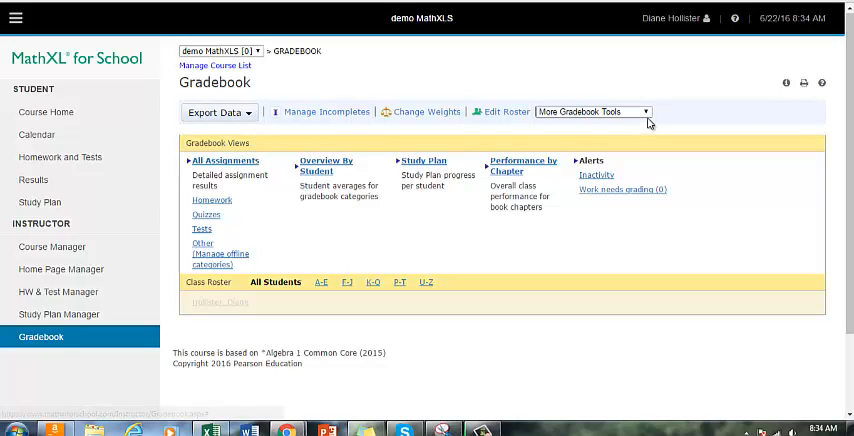
{"action": "left_click", "coordinate": [592, 110]}
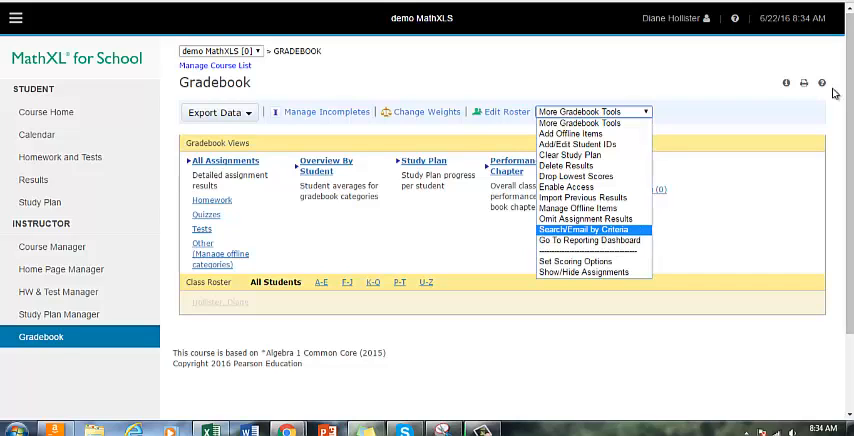
{"action": "mouse_move", "coordinate": [820, 84]}
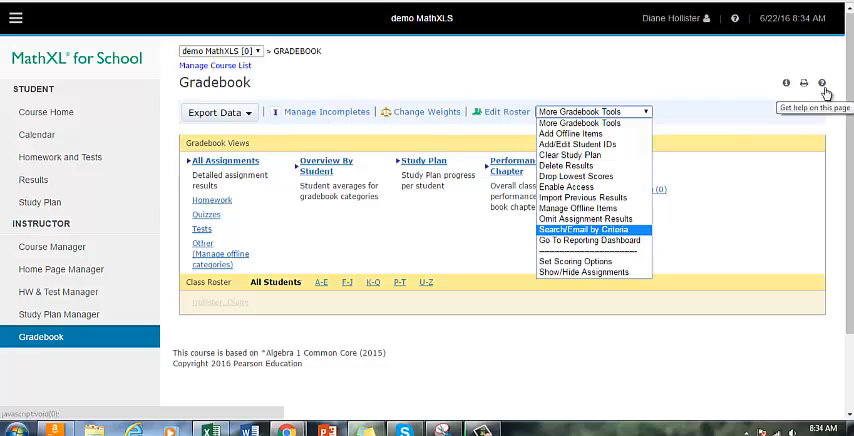
{"action": "mouse_move", "coordinate": [578, 144]}
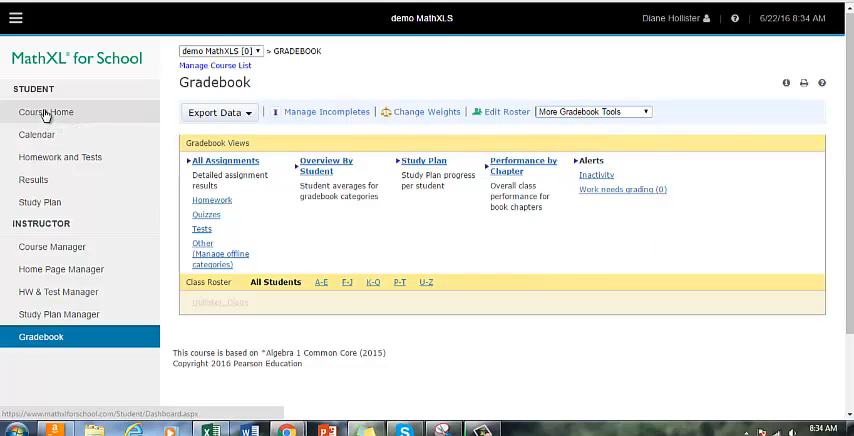
Visit the student Course Home, Calendar and Homework and Tests pages in turn
{"action": "left_click", "coordinate": [44, 112]}
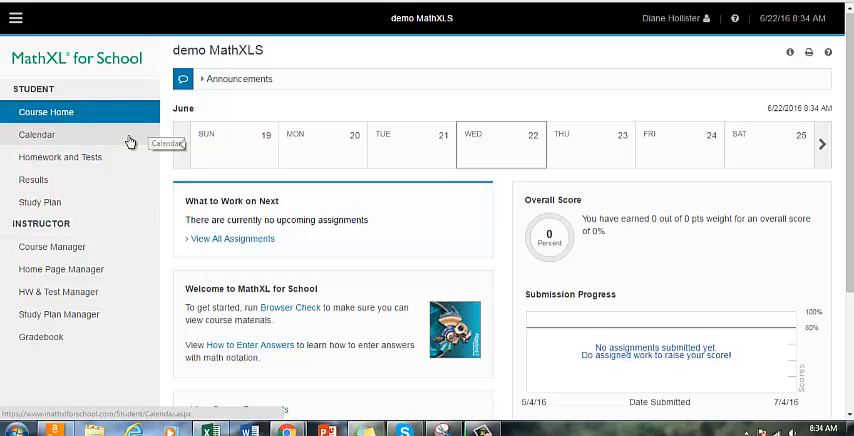
{"action": "left_click", "coordinate": [36, 134]}
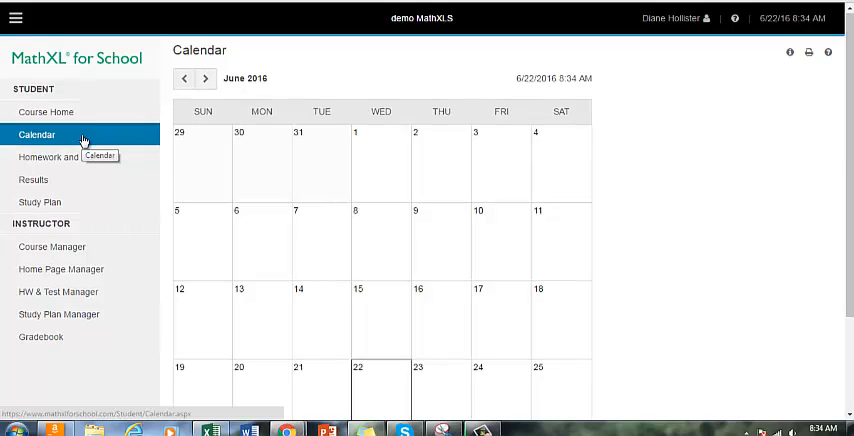
{"action": "left_click", "coordinate": [58, 156]}
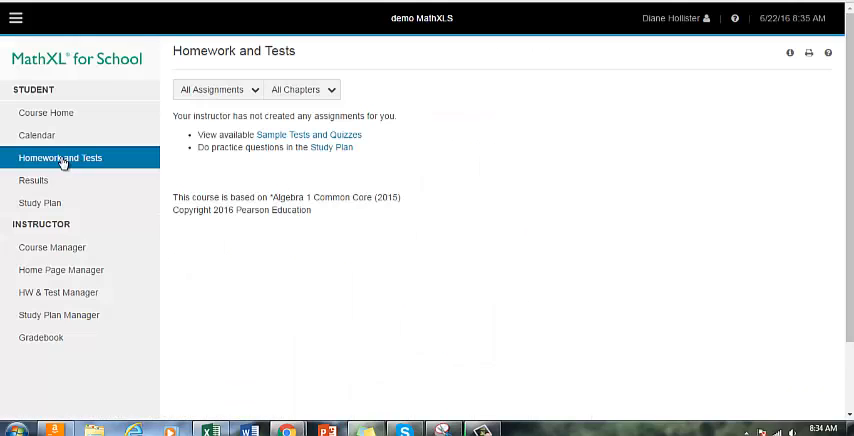
{"action": "mouse_move", "coordinate": [60, 158]}
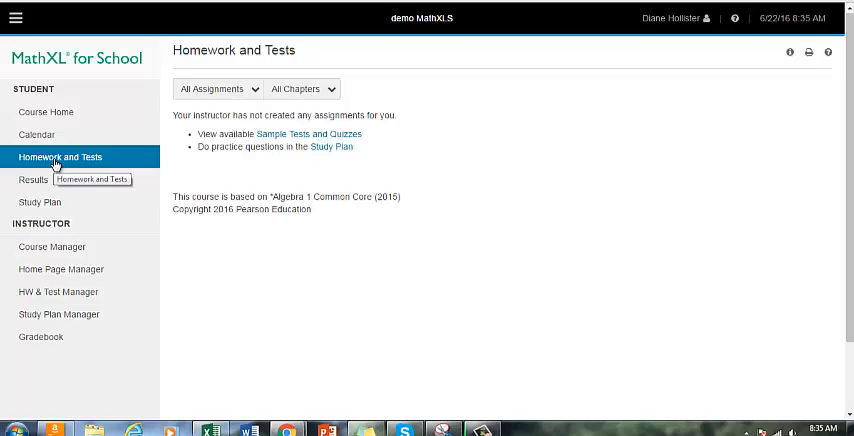
{"action": "mouse_move", "coordinate": [32, 180]}
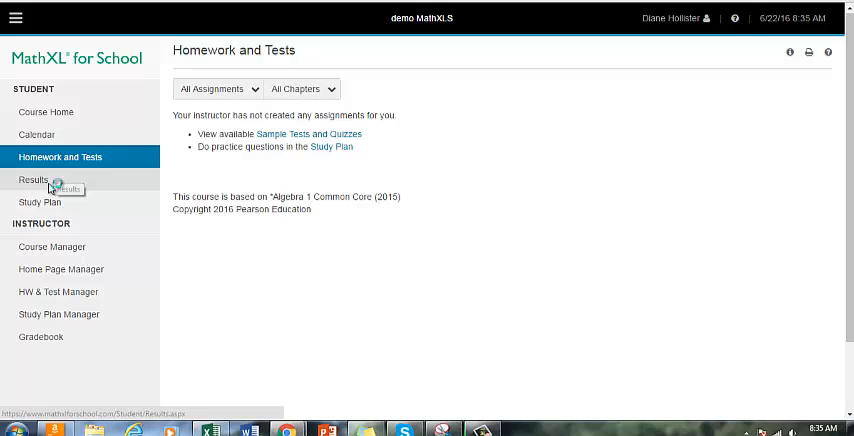
Visit the student Results page, then the Study Plan Recommendations with 0 of 351 mastery points
{"action": "left_click", "coordinate": [32, 180]}
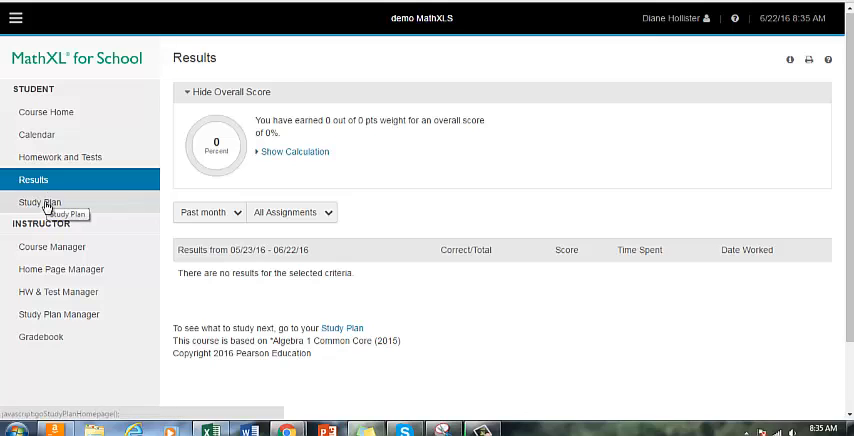
{"action": "left_click", "coordinate": [40, 202]}
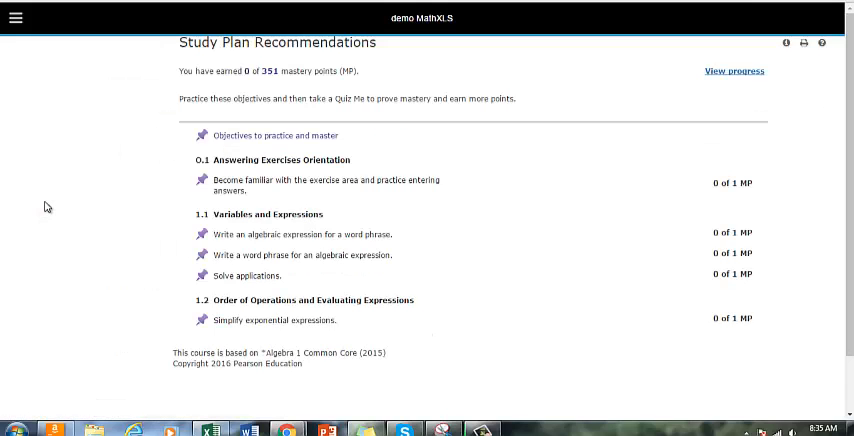
{"action": "left_click", "coordinate": [16, 18]}
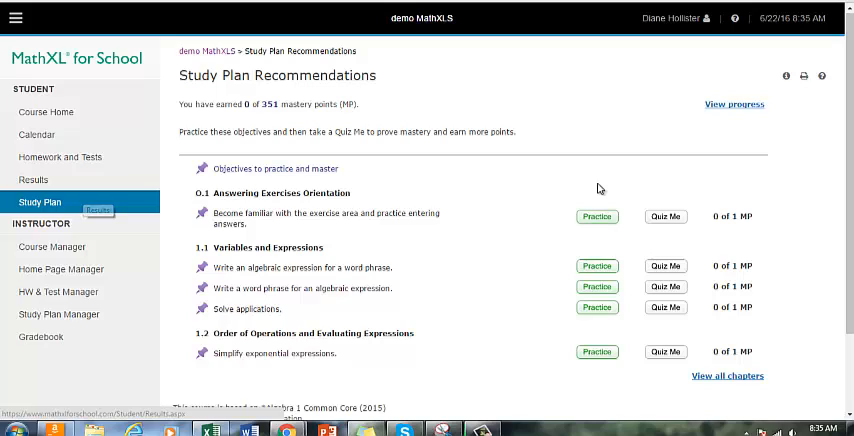
{"action": "mouse_move", "coordinate": [668, 324]}
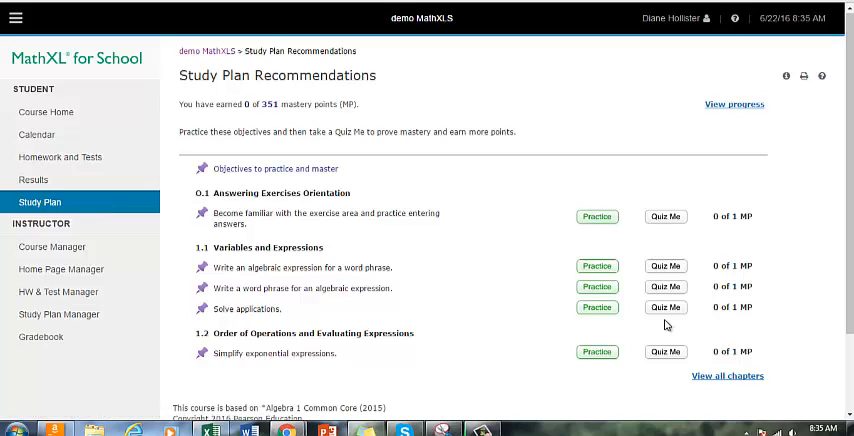
{"action": "mouse_move", "coordinate": [60, 268]}
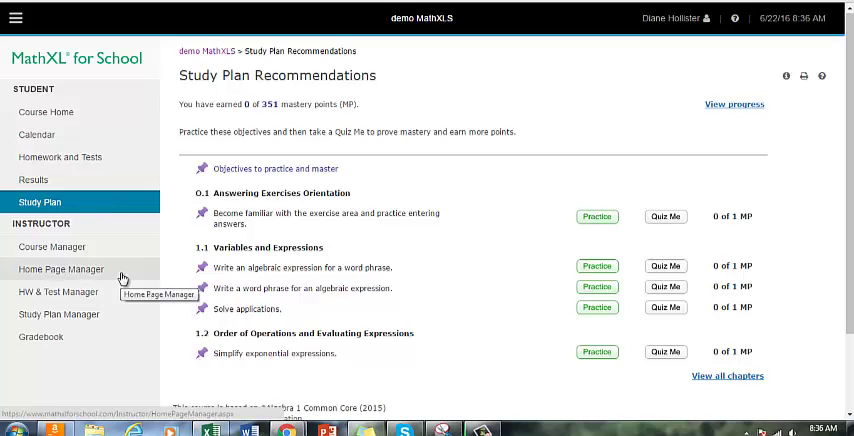